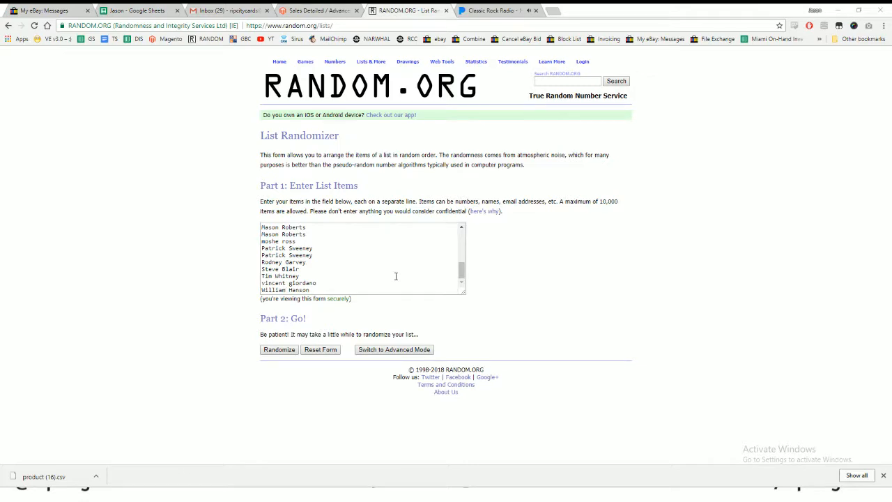
- Randomize the entered list of 30 names into a shuffled order
{"action": "left_click", "coordinate": [279, 348]}
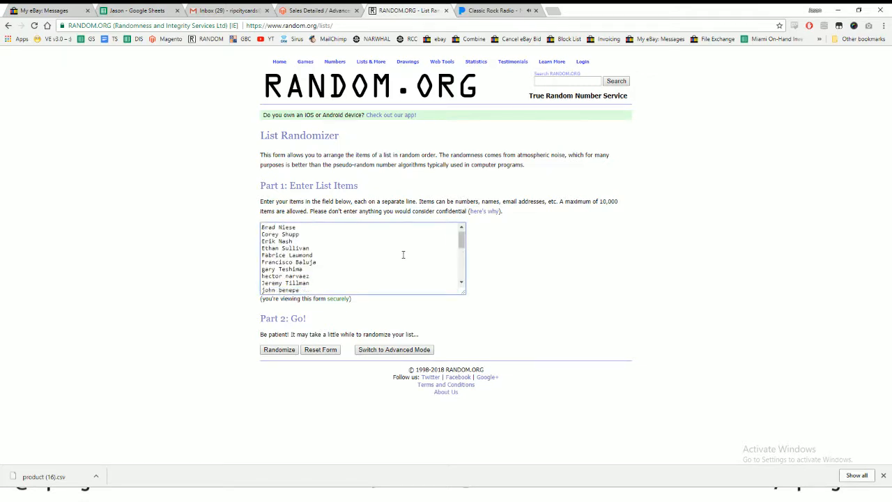
{"action": "left_click", "coordinate": [279, 349]}
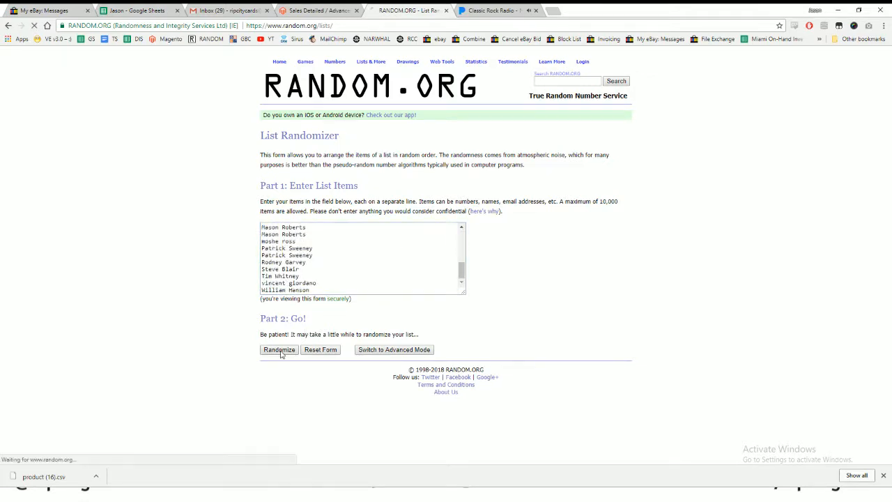
- Reshuffle with Again until the page reports 8 randomizations, William Hanson ending first
{"action": "left_click", "coordinate": [279, 349]}
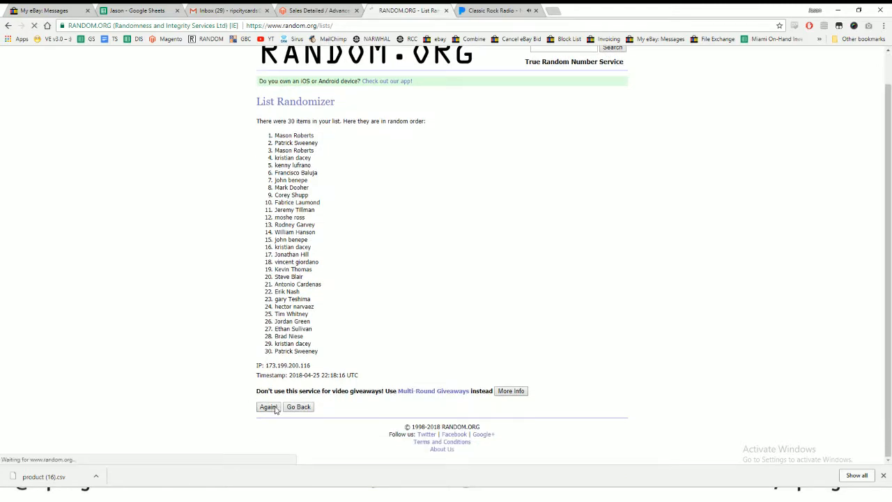
{"action": "left_click", "coordinate": [267, 407]}
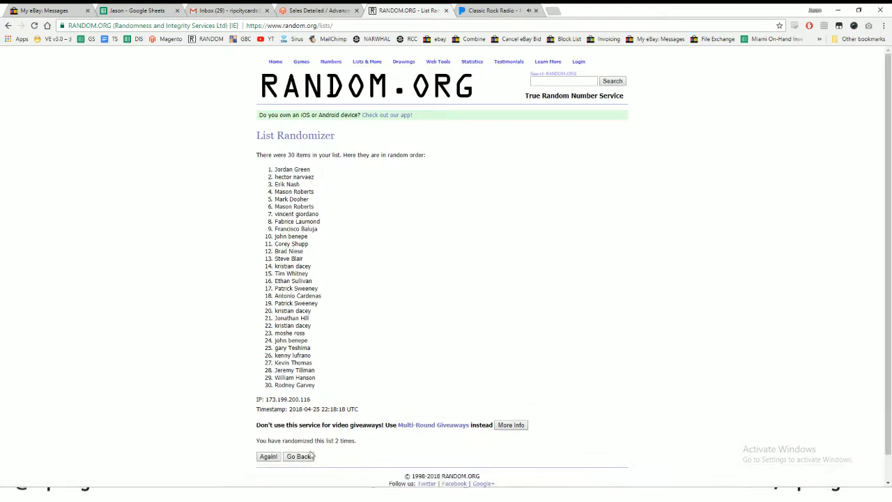
{"action": "left_click", "coordinate": [268, 457]}
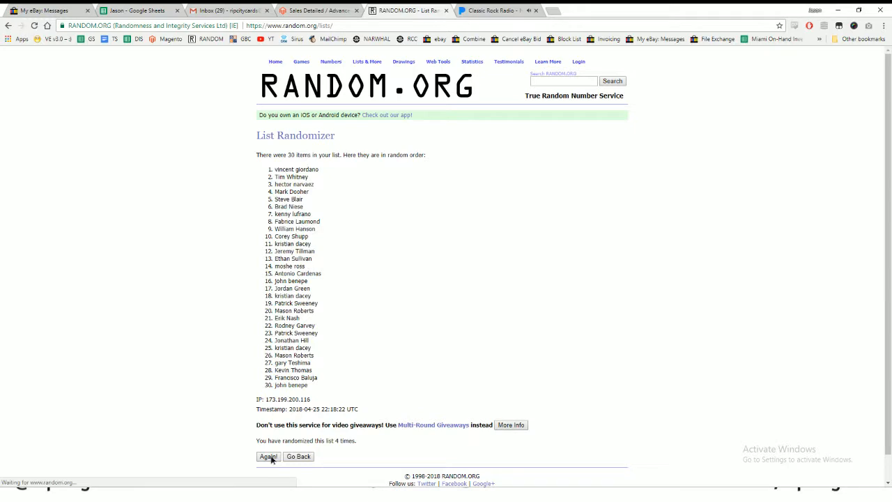
{"action": "left_click", "coordinate": [268, 458]}
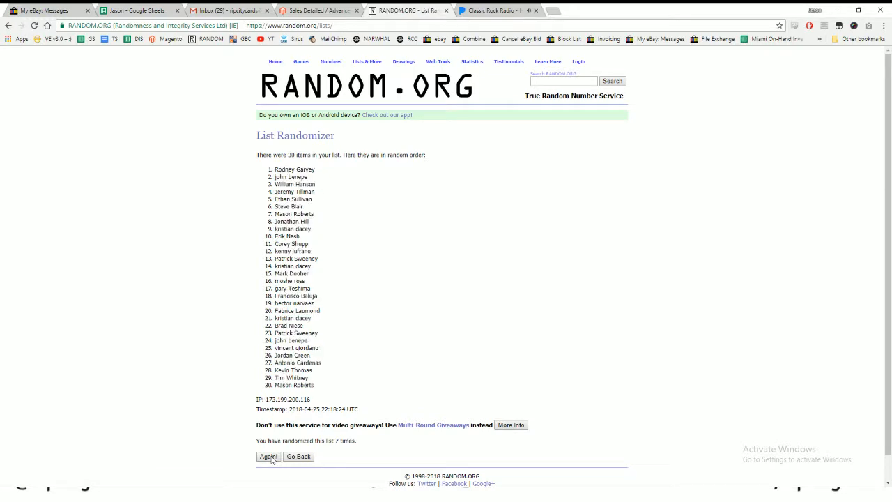
{"action": "left_click", "coordinate": [268, 455]}
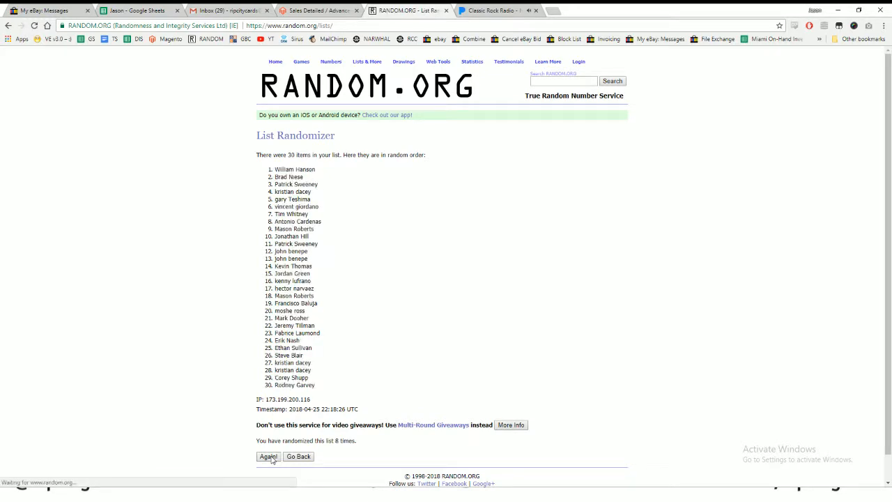
{"action": "triple_click", "coordinate": [305, 440]}
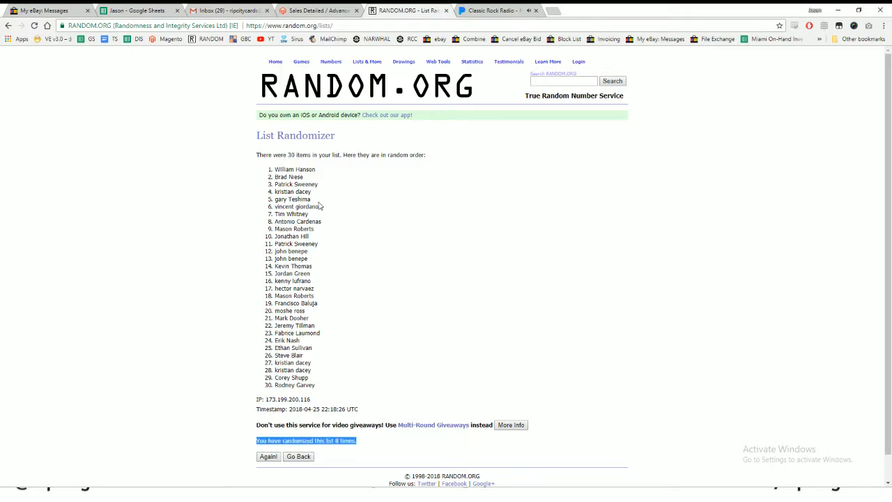
{"action": "double_click", "coordinate": [294, 168]}
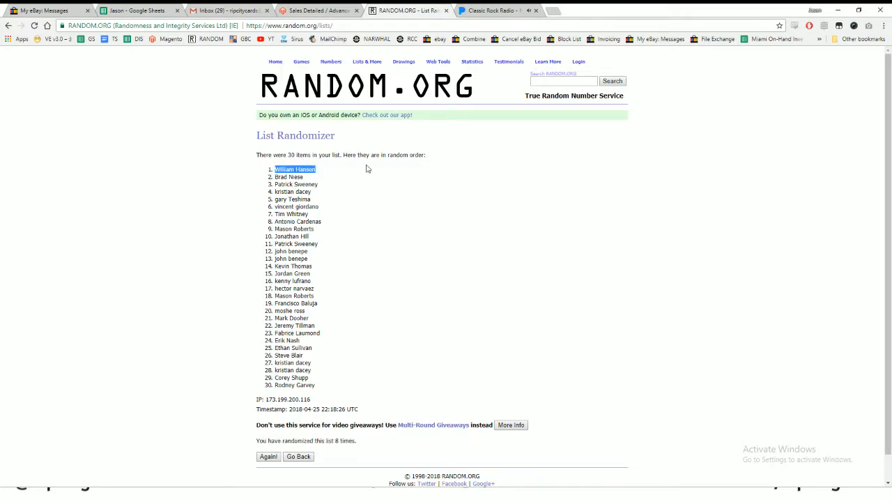
{"action": "mouse_move", "coordinate": [374, 175]}
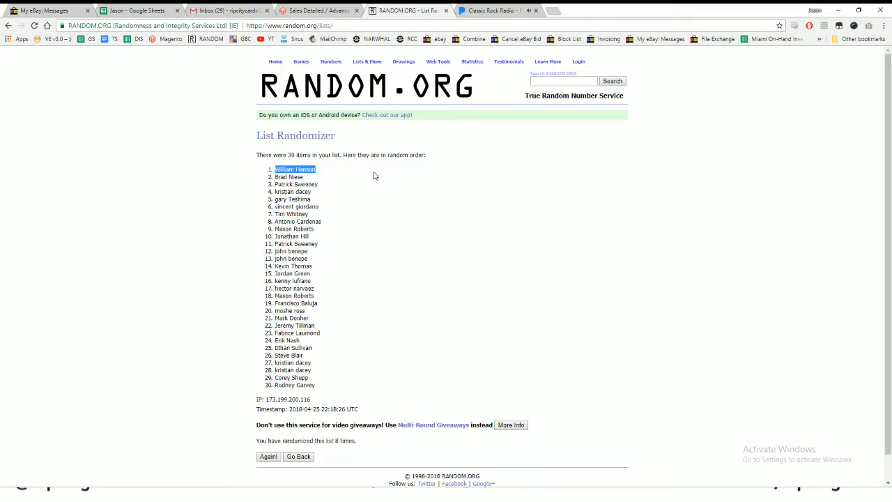